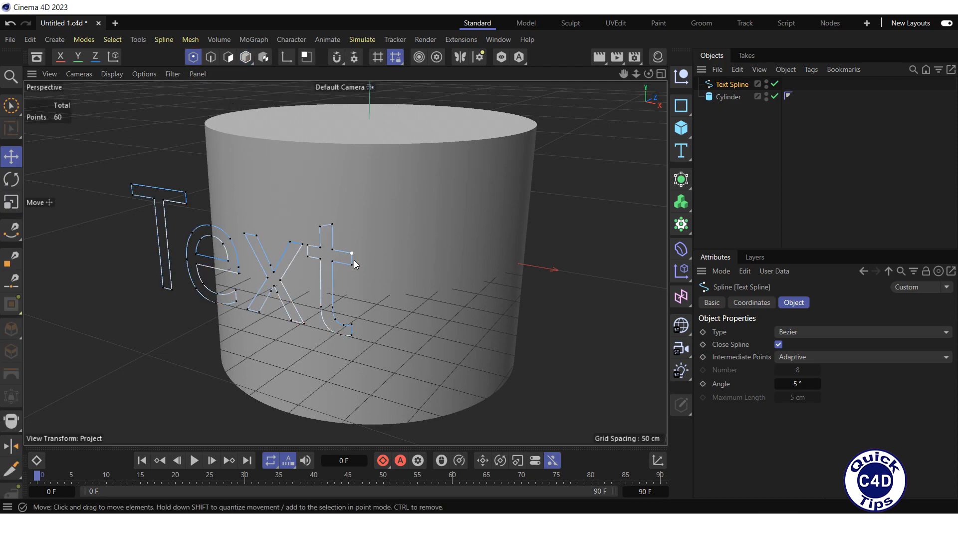
Add a MoSpline sourcing the Text spline, with Even generation mode and adjusted count
drag(353, 254, 333, 307)
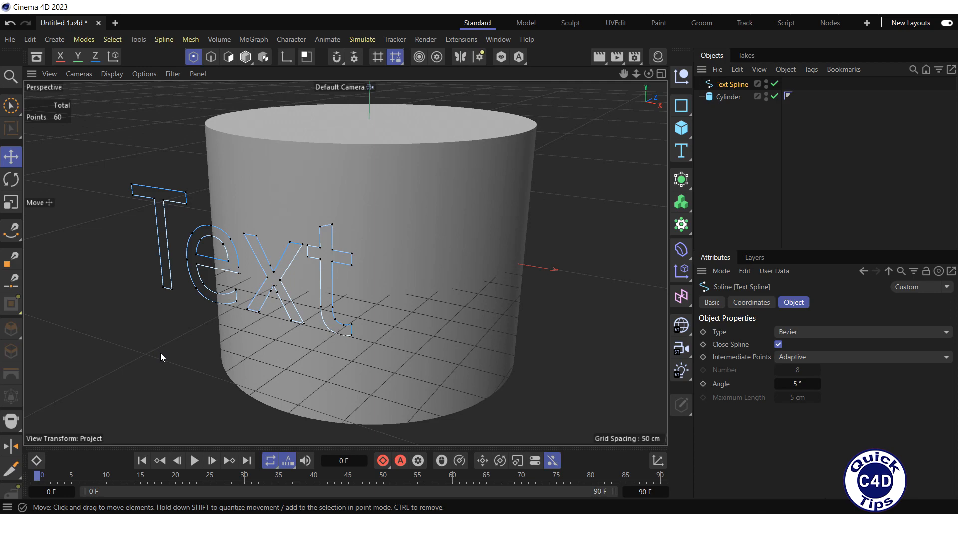
mouse_move(227, 198)
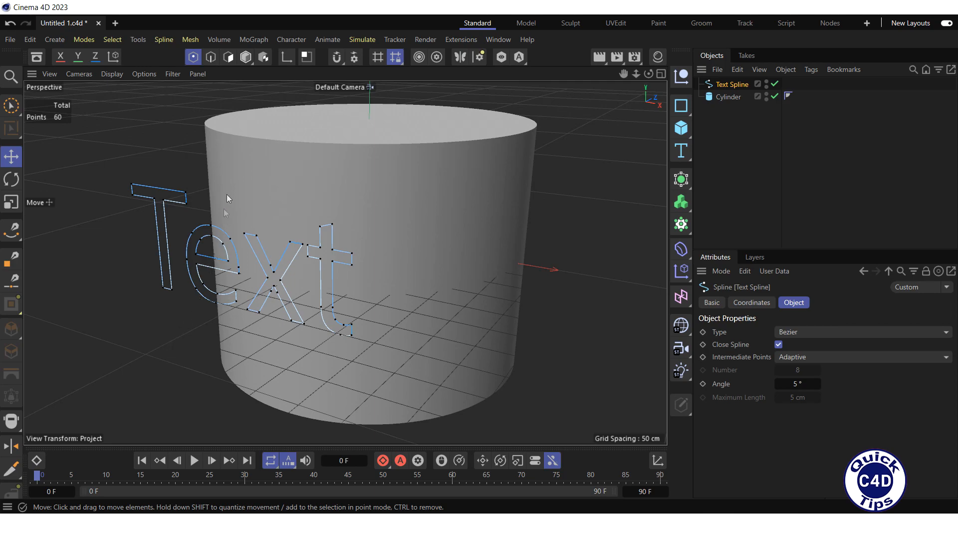
click(253, 40)
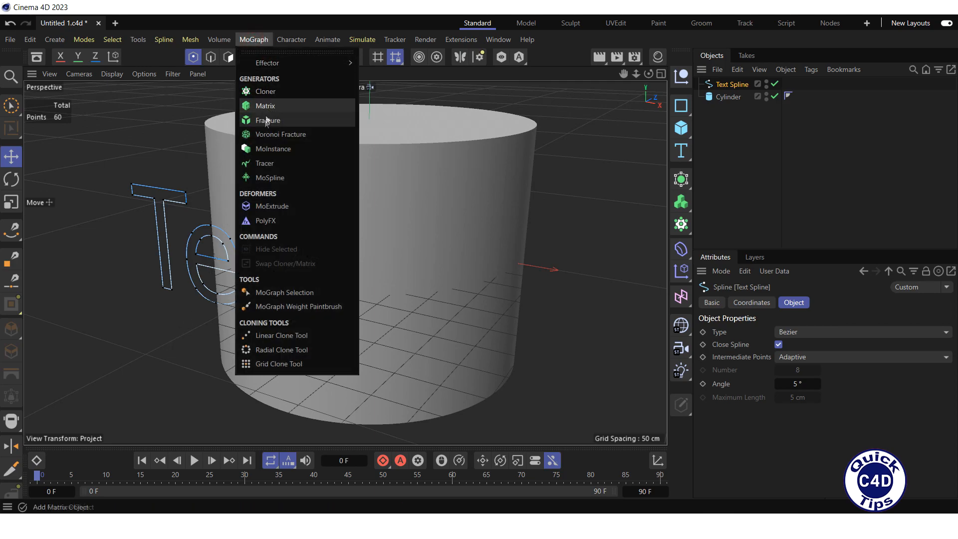
click(268, 177)
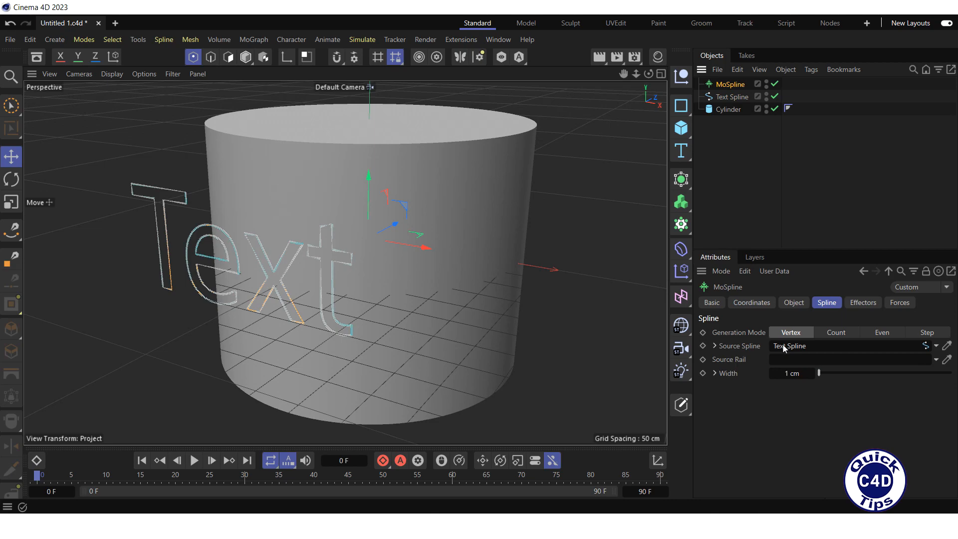
click(882, 332)
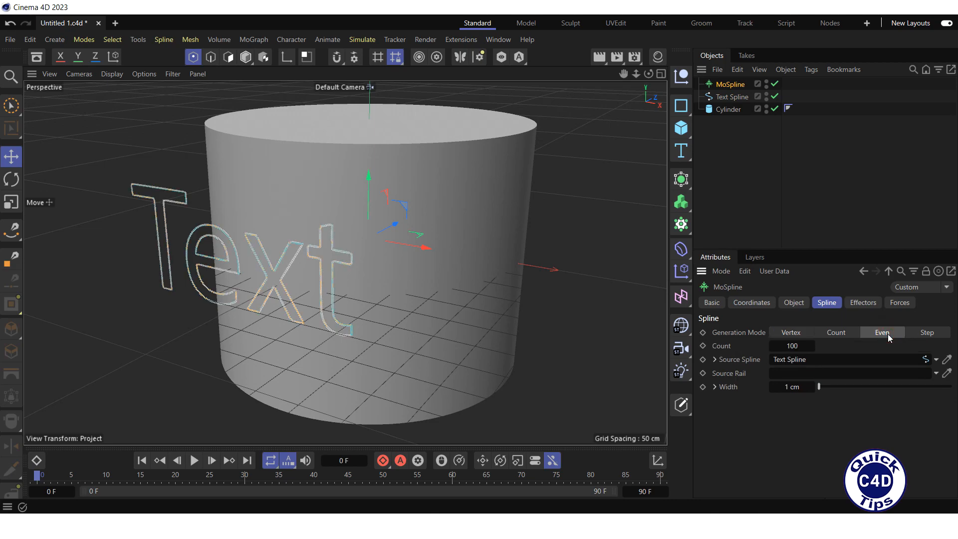
click(812, 346)
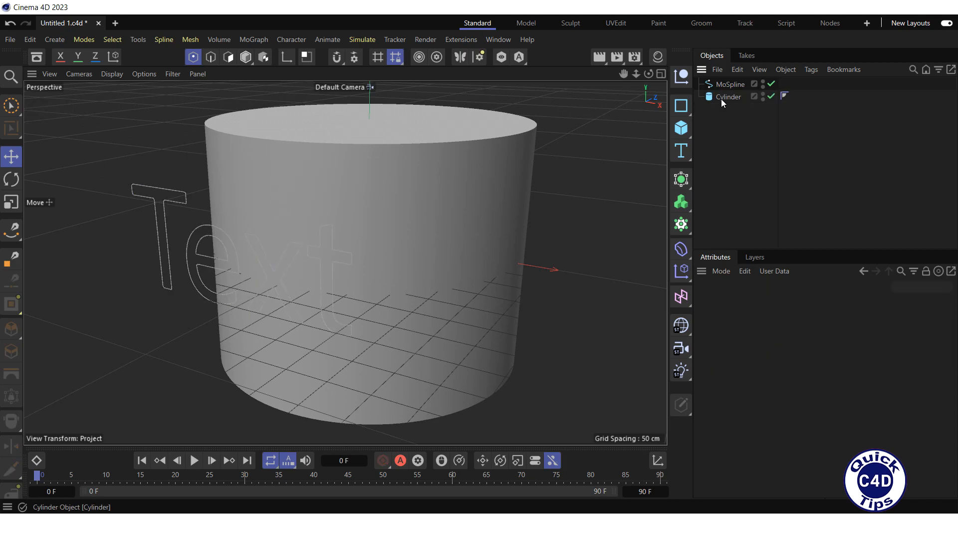
Select the MoSpline in the Object Manager to edit its 505 points
click(730, 84)
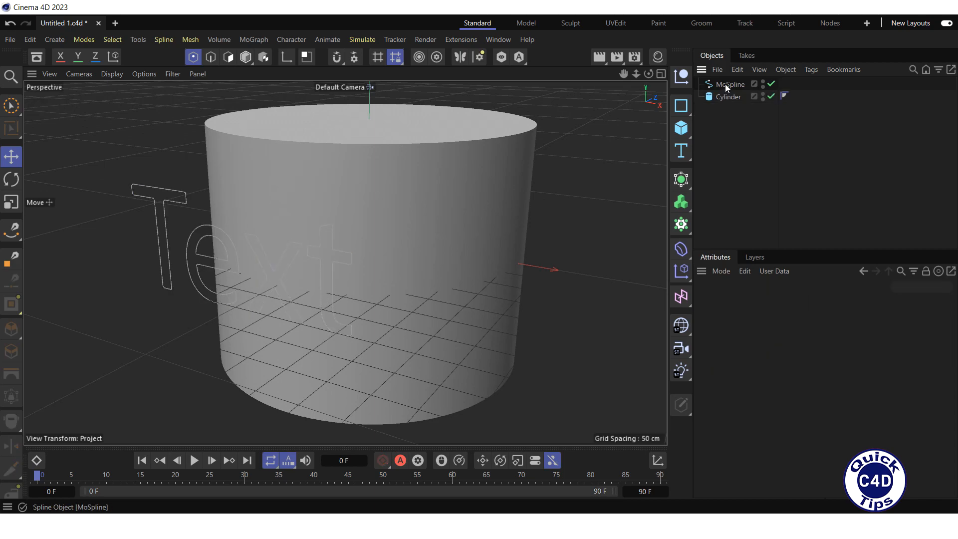
click(731, 84)
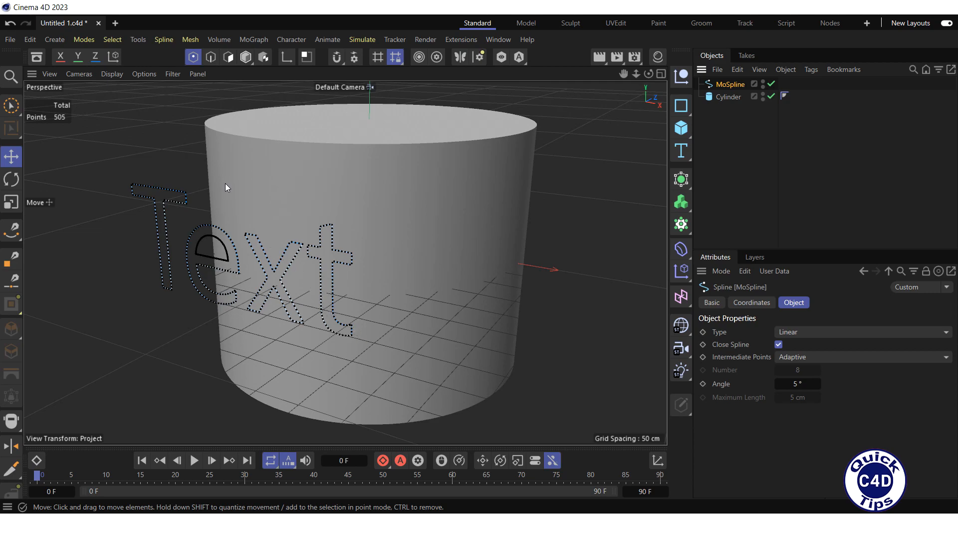
Project the MoSpline's points onto the cylinder along the XY Plane
click(164, 39)
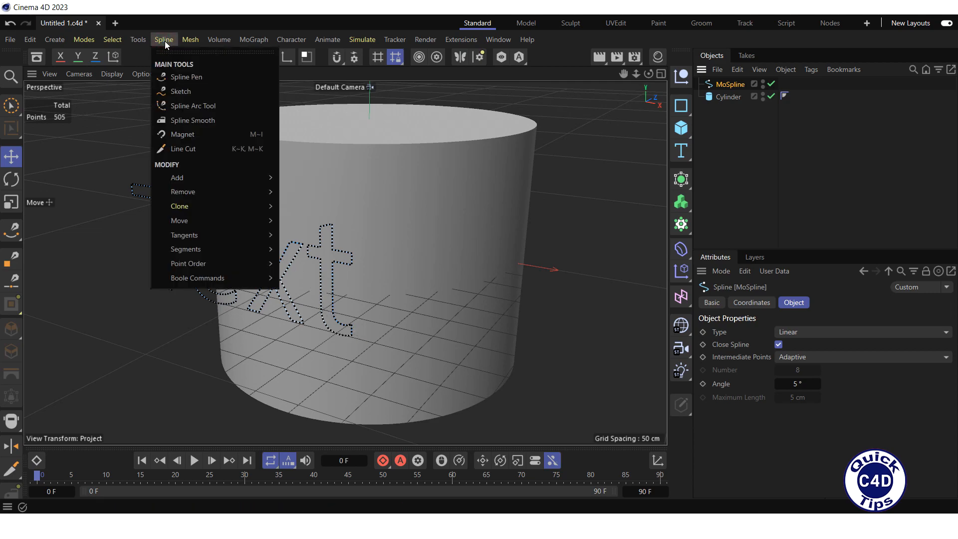
mouse_move(180, 221)
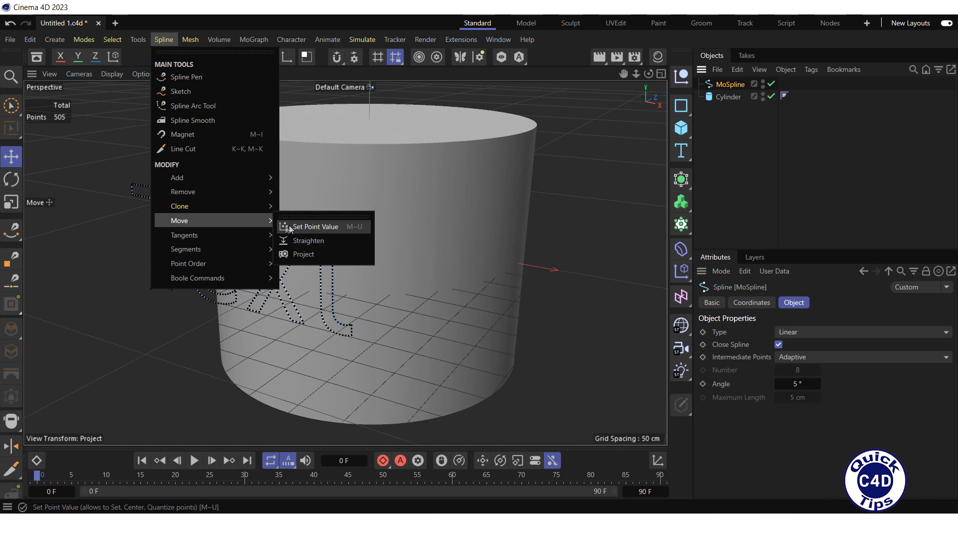
click(304, 254)
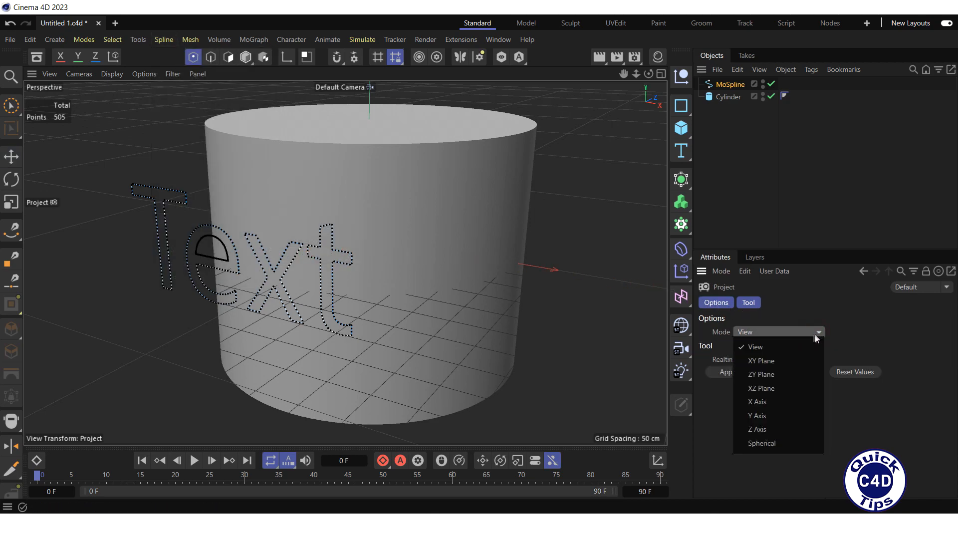
mouse_move(767, 365)
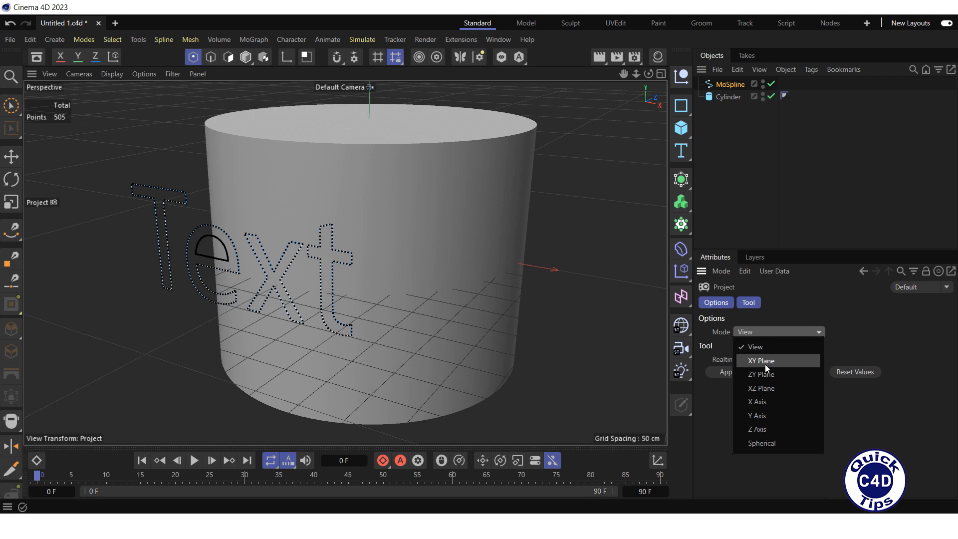
click(760, 360)
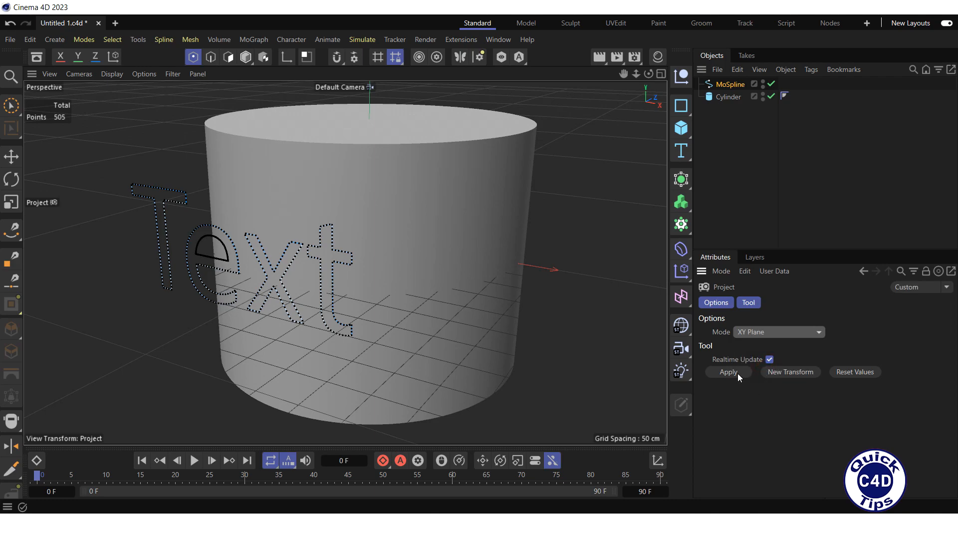
click(728, 372)
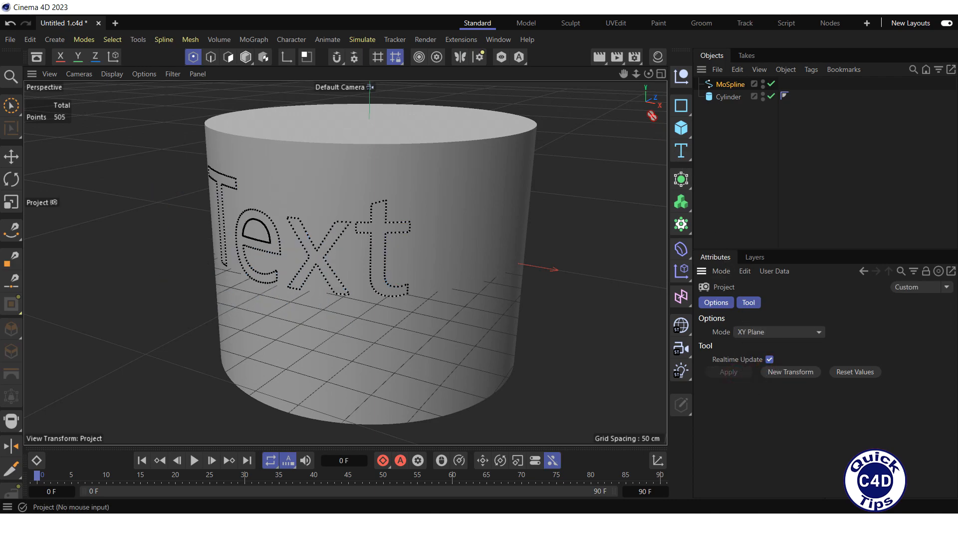